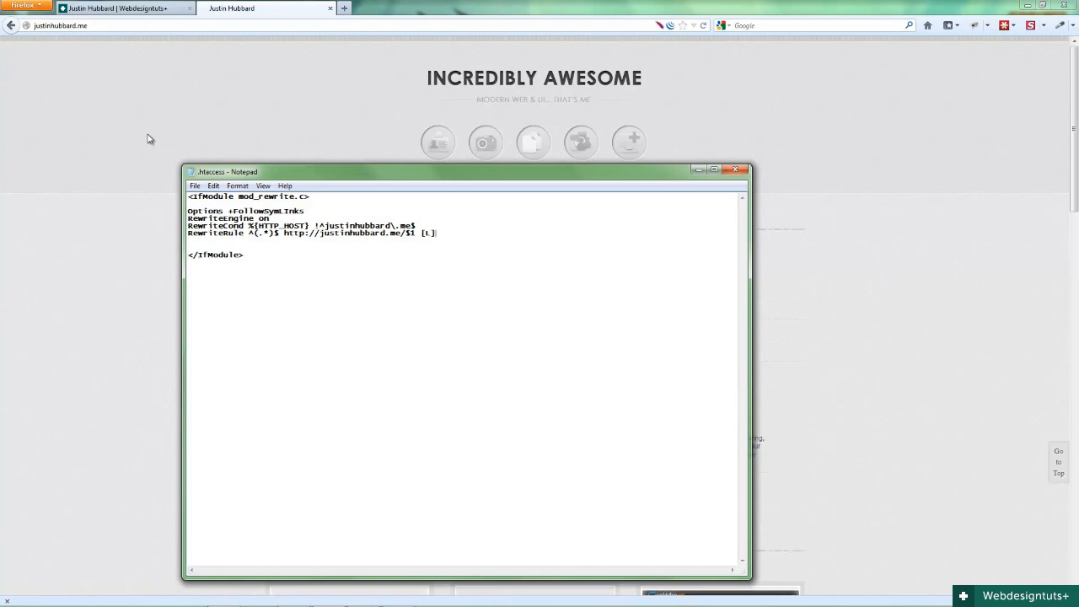
{"action": "mouse_move", "coordinate": [251, 277]}
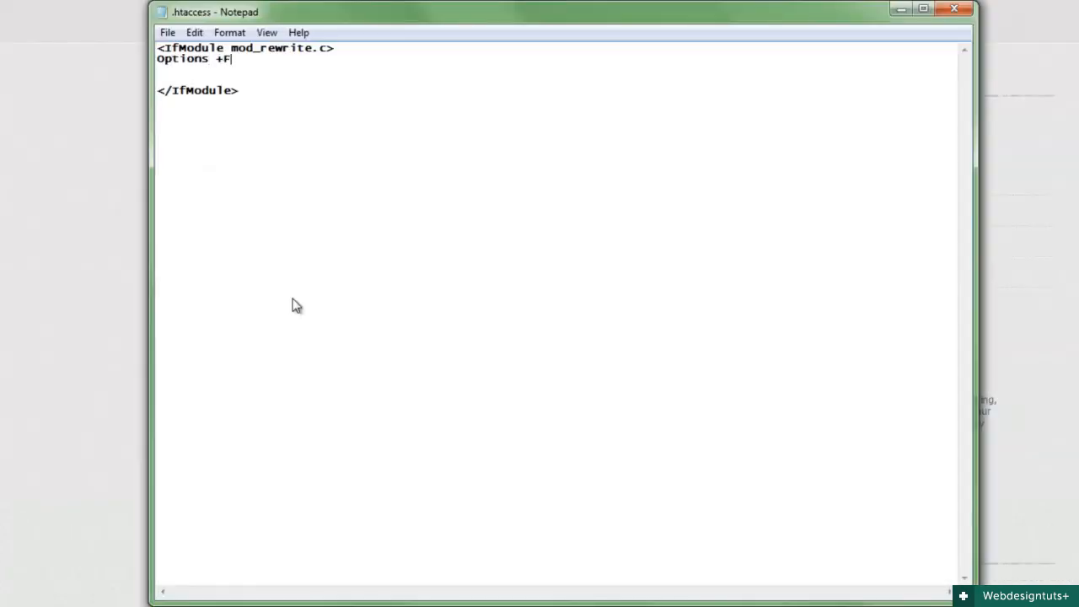
Write Options +FollowSymLinks, RewriteEngine on and RewriteCond %{HTTP_HOST} !^justinhubbard\.me$.
{"action": "type", "text": "ollowSymLinks"}
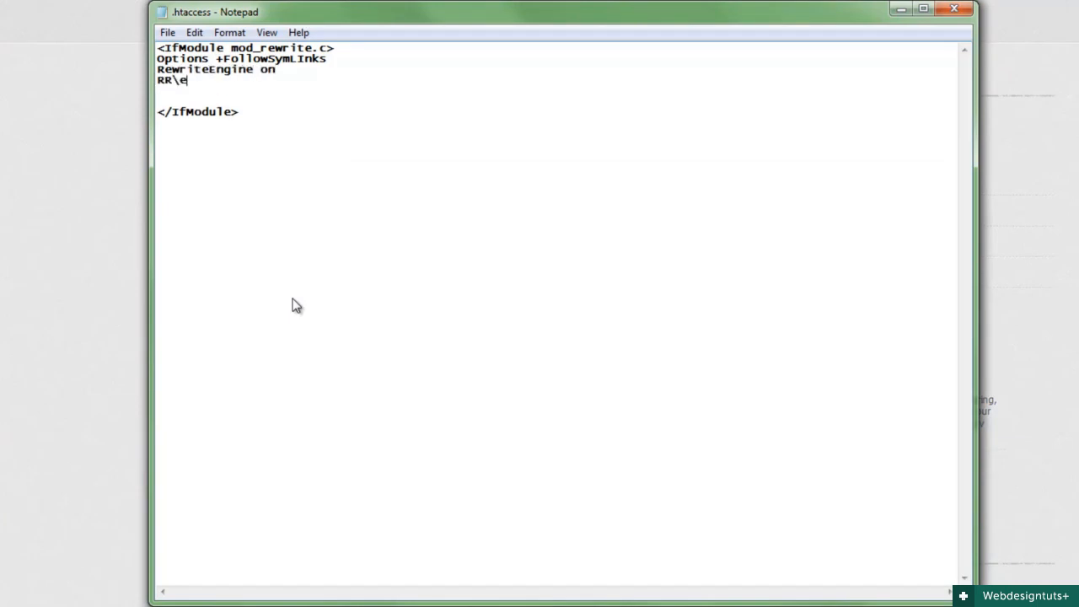
{"action": "type", "text": "RewriteCond %{HTTP_HOST"}
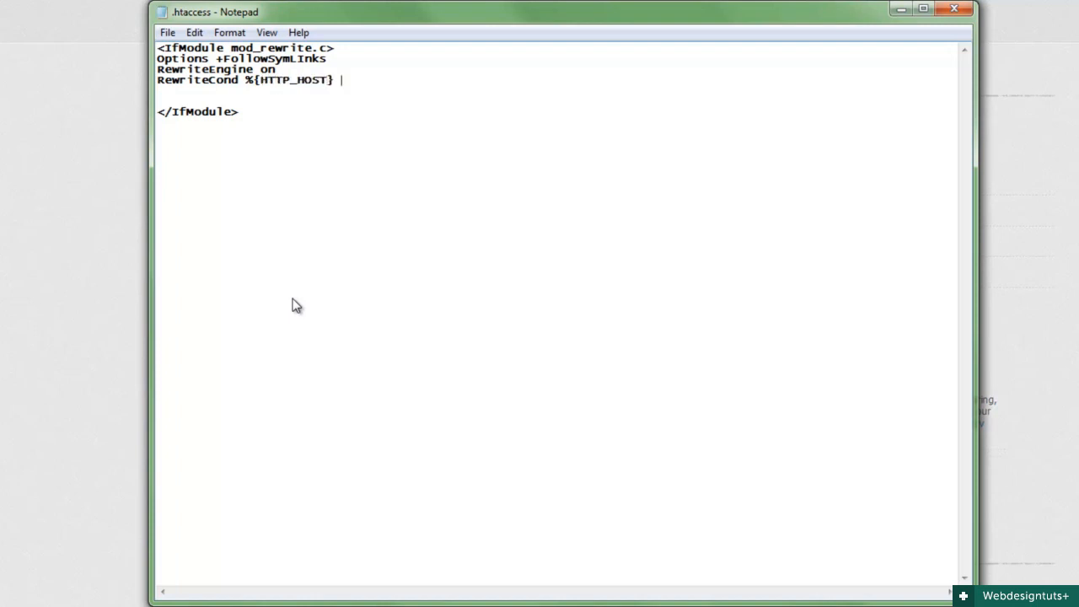
{"action": "type", "text": "!^justinhubbard\\.me$"}
{"action": "type", "text": "Rewr"}
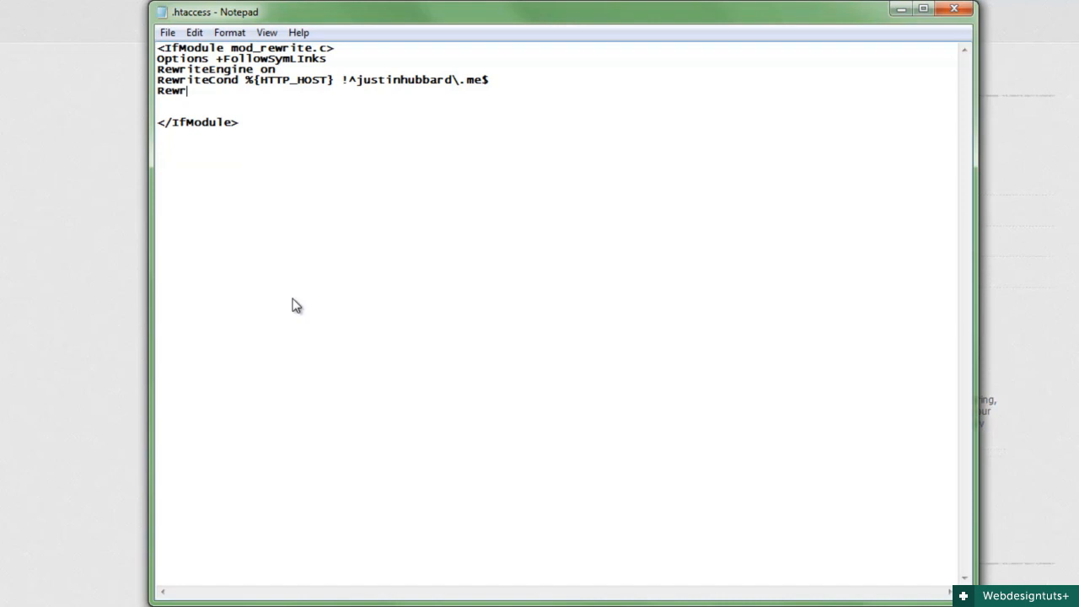
{"action": "type", "text": "iteRule ^"}
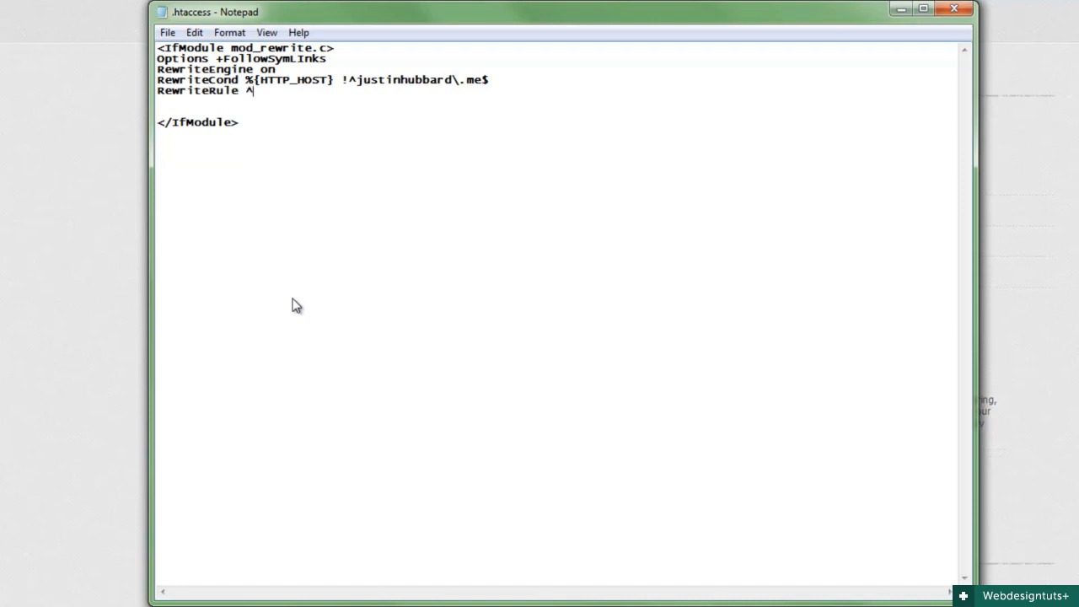
{"action": "type", "text": "(.*)$ http"}
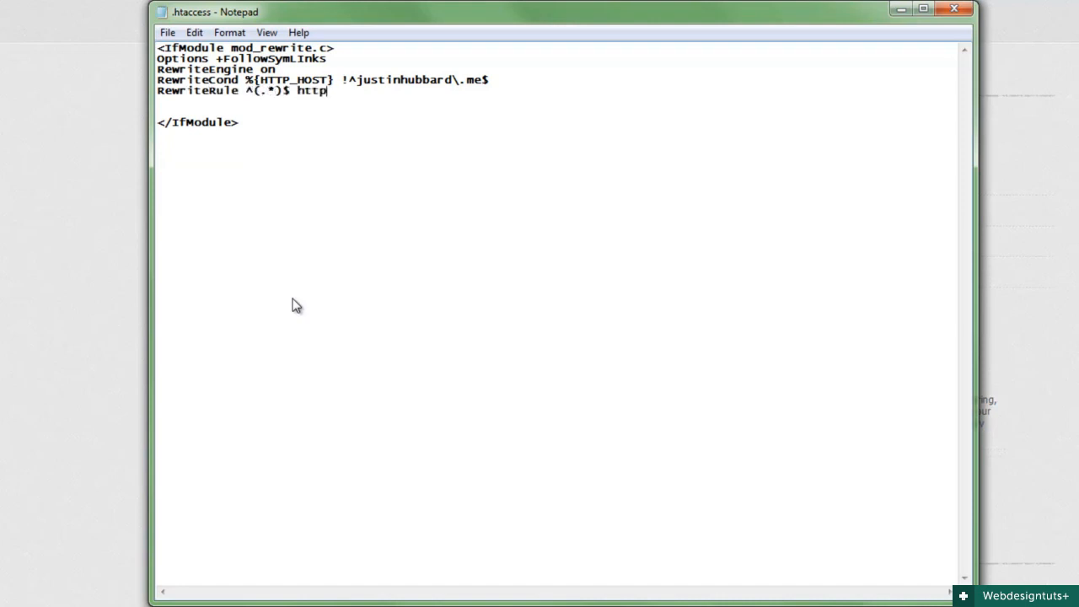
{"action": "type", "text": "://justinhubbard.me/$"}
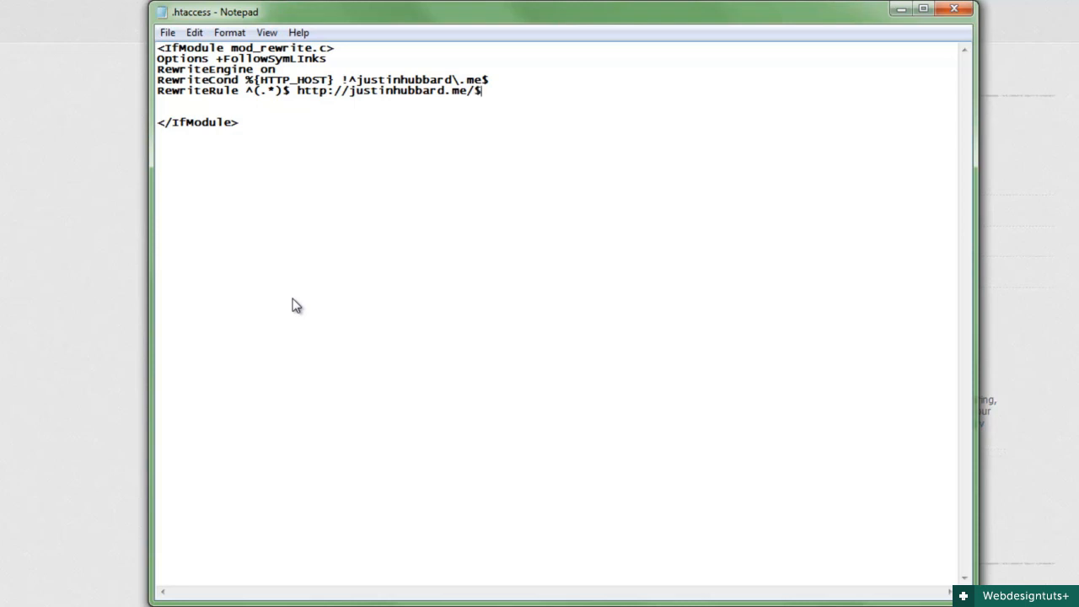
{"action": "type", "text": "1 [L]"}
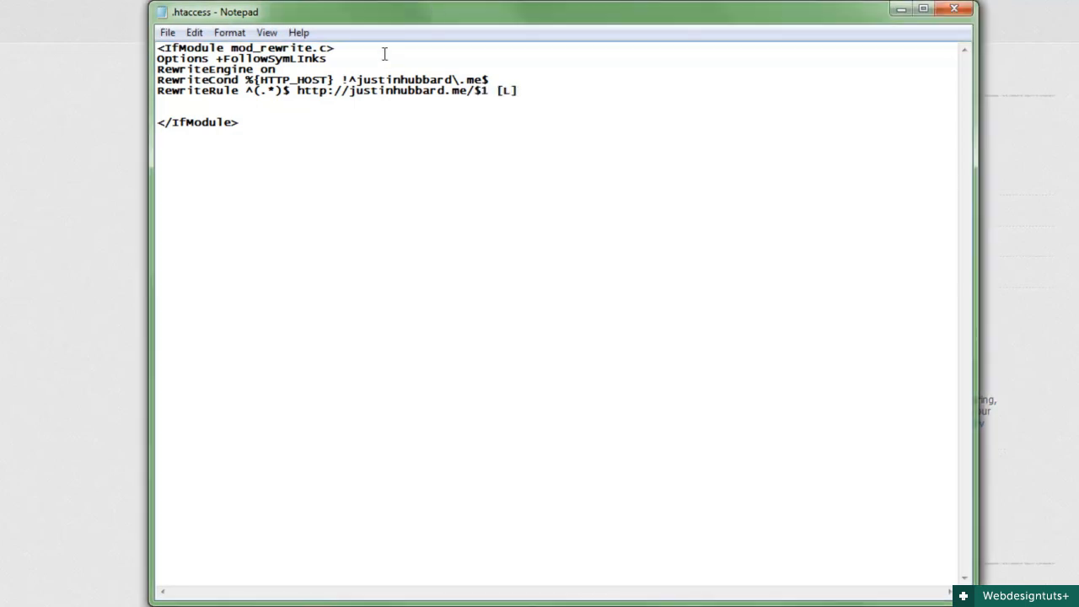
{"action": "left_click_drag", "start_coordinate": [157, 68], "coordinate": [276, 80]}
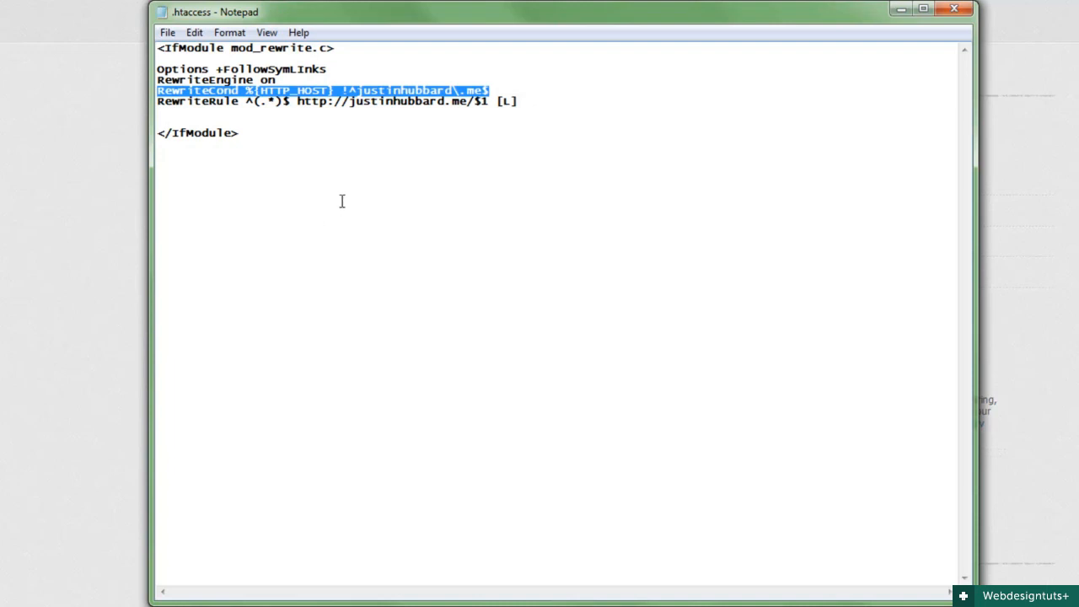
{"action": "left_click", "coordinate": [497, 91]}
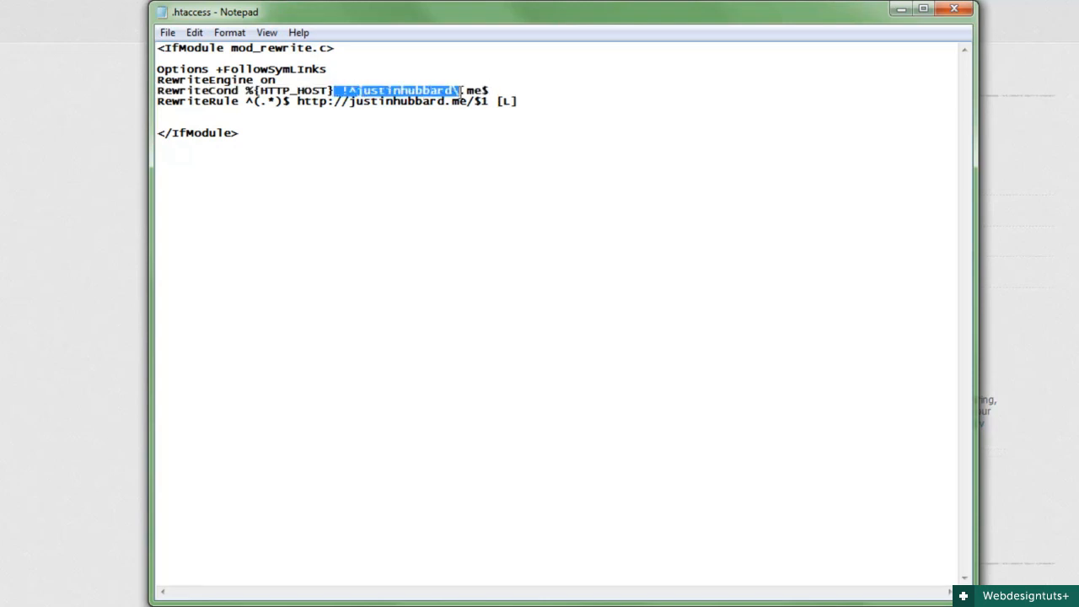
{"action": "left_click", "coordinate": [523, 101]}
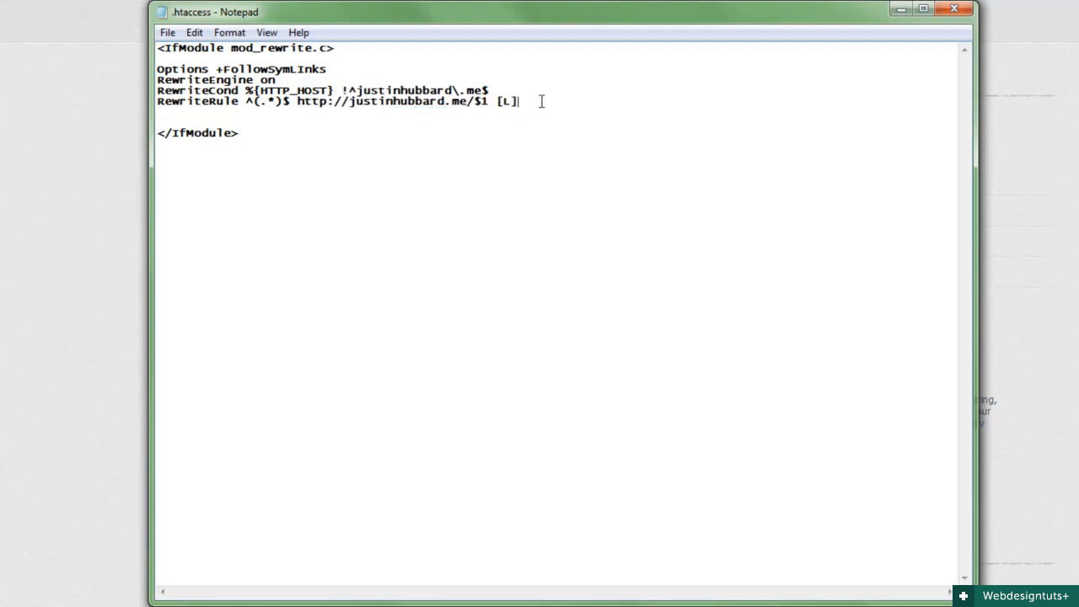
{"action": "mouse_move", "coordinate": [531, 138]}
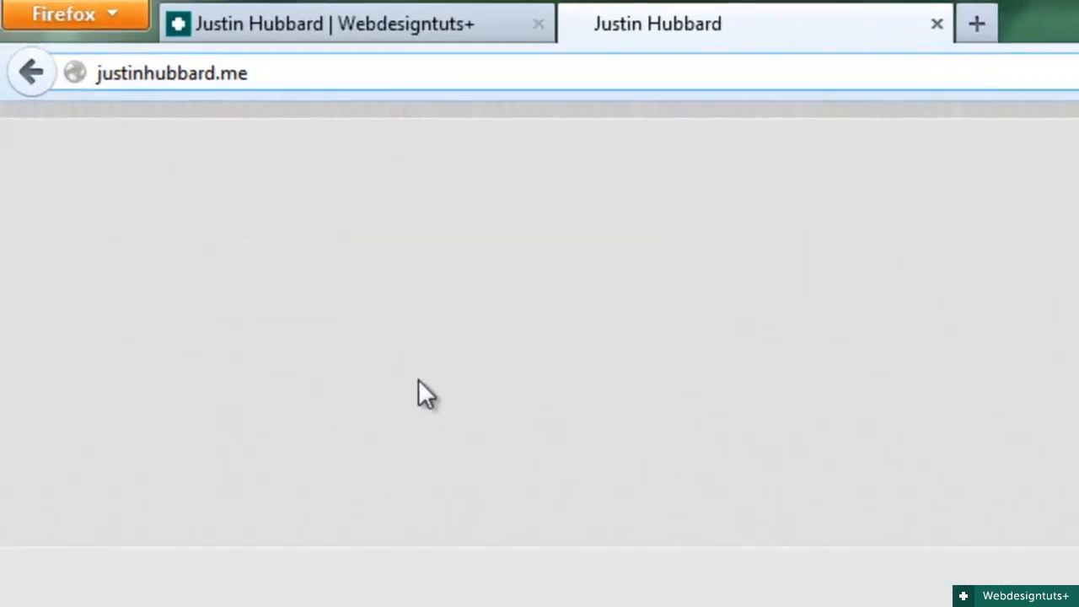
{"action": "left_click", "coordinate": [177, 71]}
{"action": "type", "text": "www."}
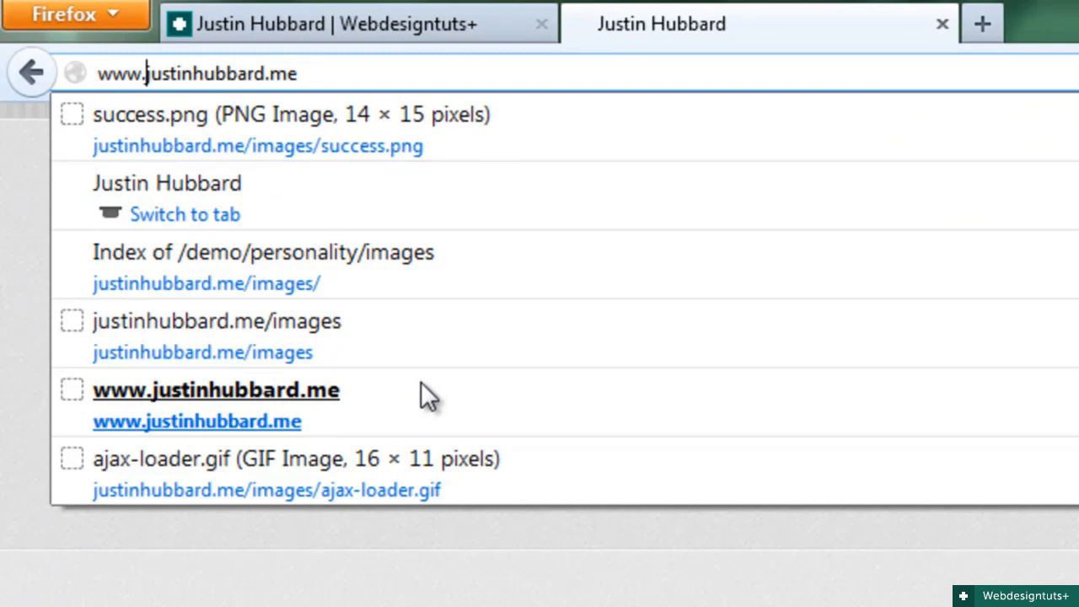
{"action": "left_click", "coordinate": [215, 391]}
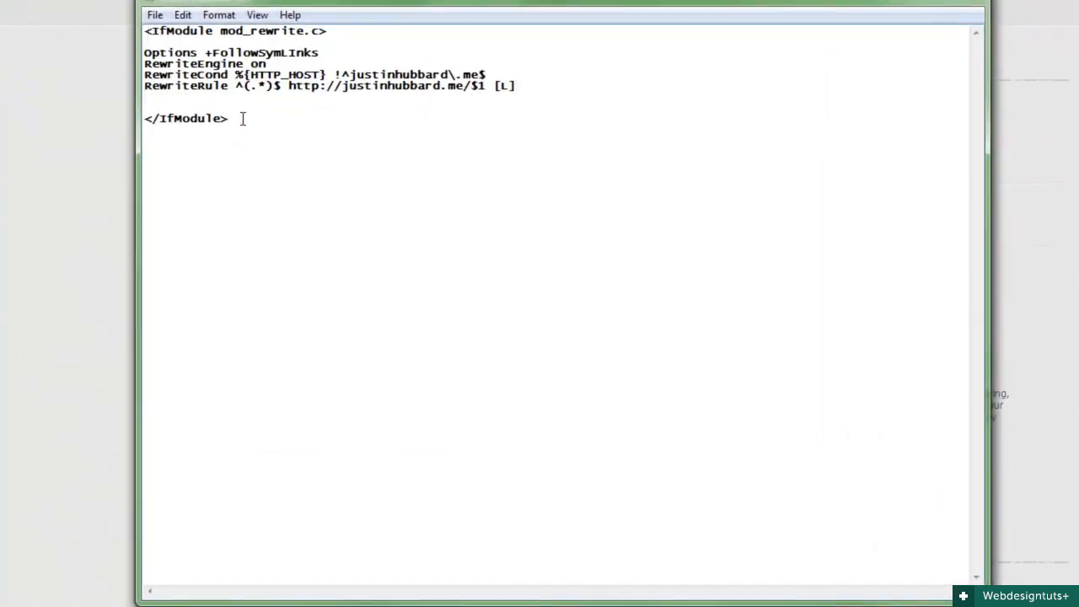
{"action": "type", "text": "http://justinhubbard.me/"}
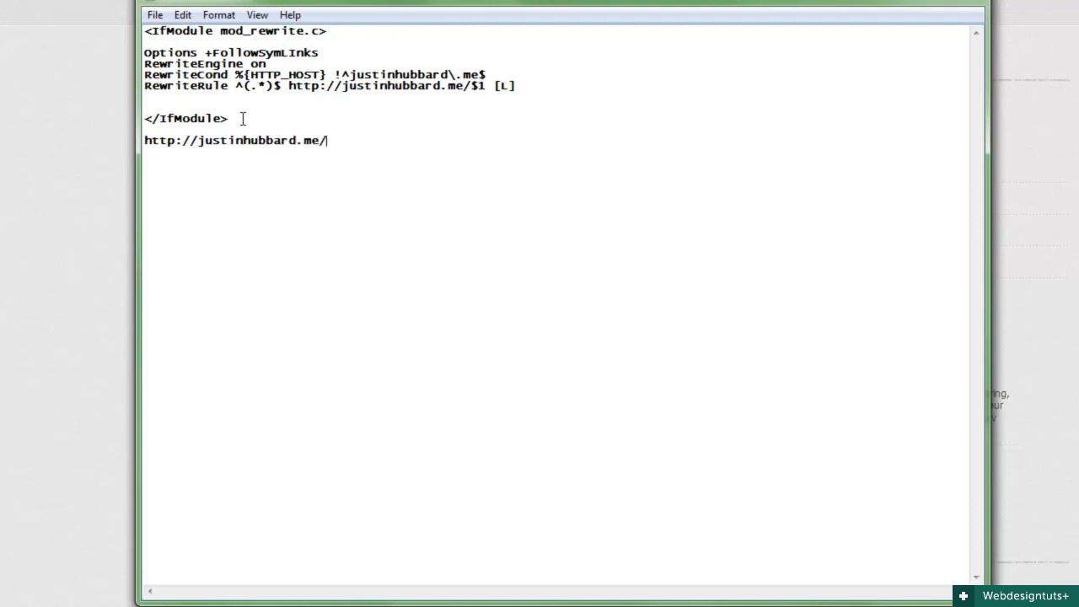
{"action": "type", "text": "blog/index.php?wor"}
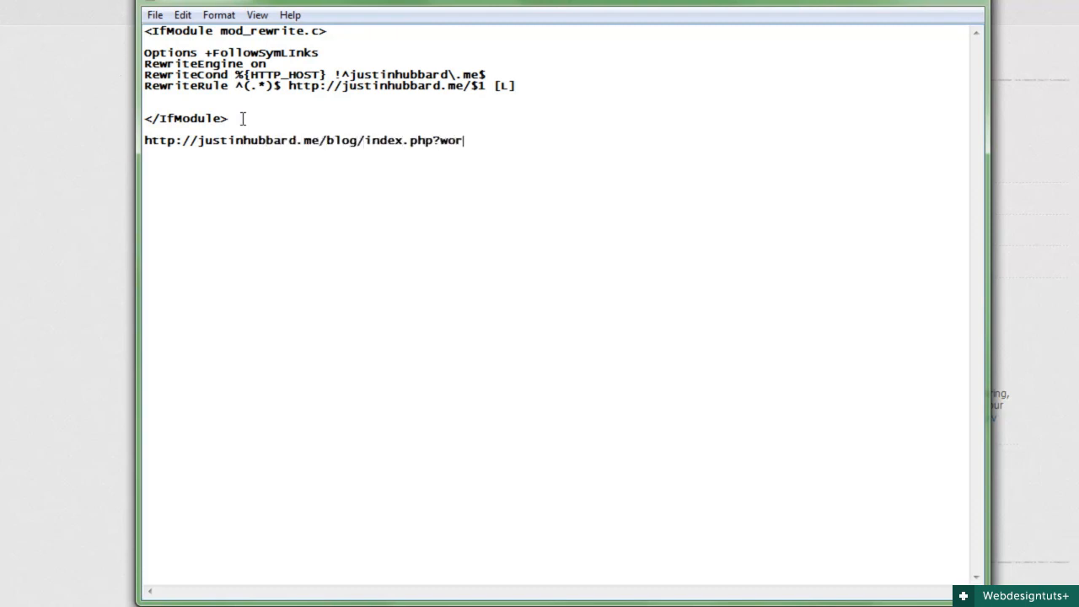
{"action": "type", "text": "k=websites"}
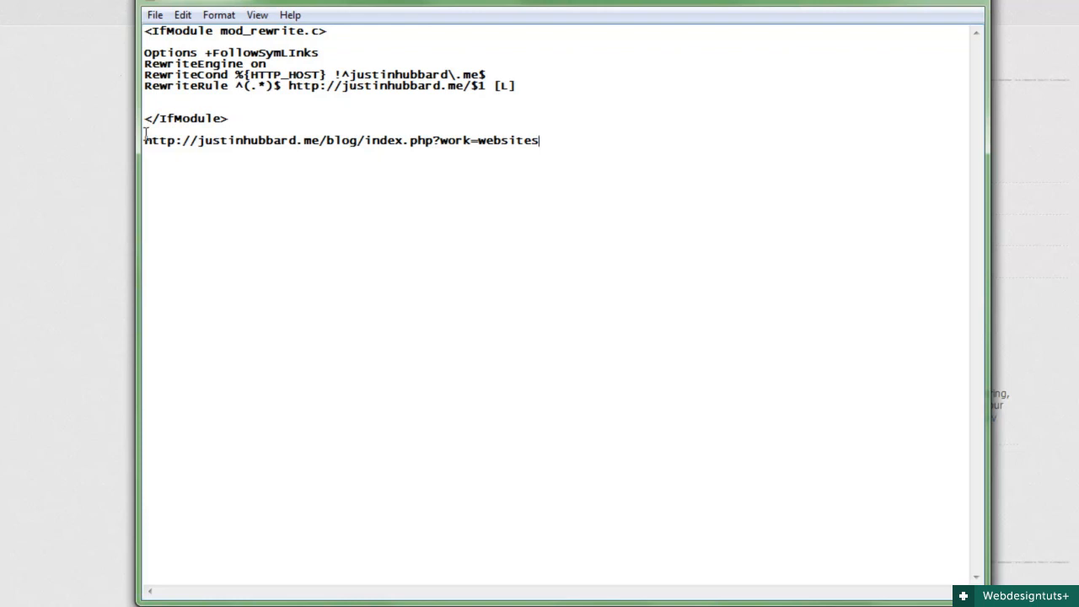
{"action": "type", "text": "RedirectMatch"}
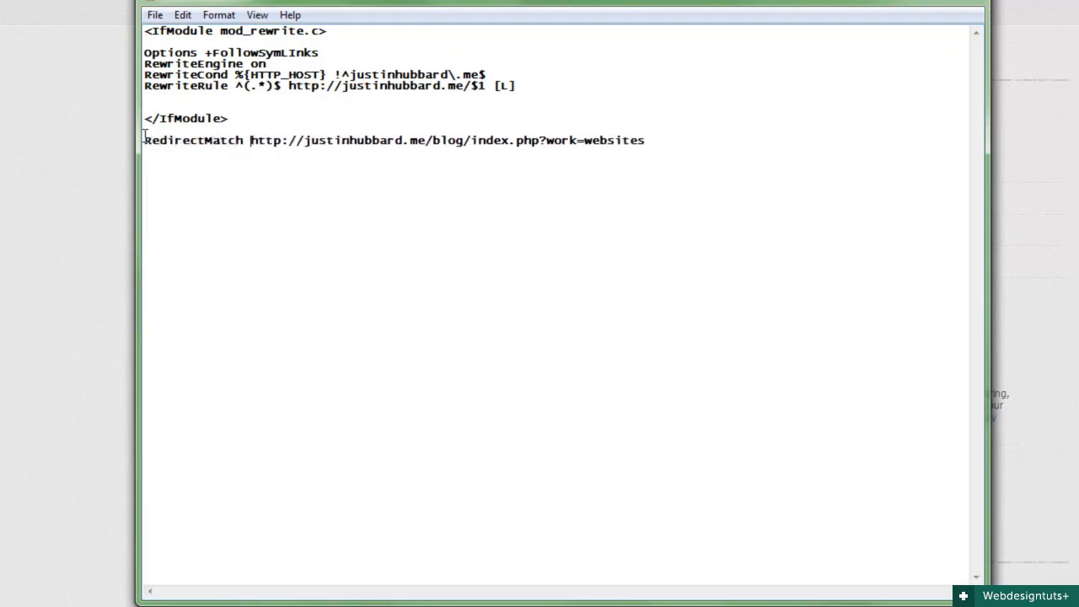
{"action": "type", "text": "301"}
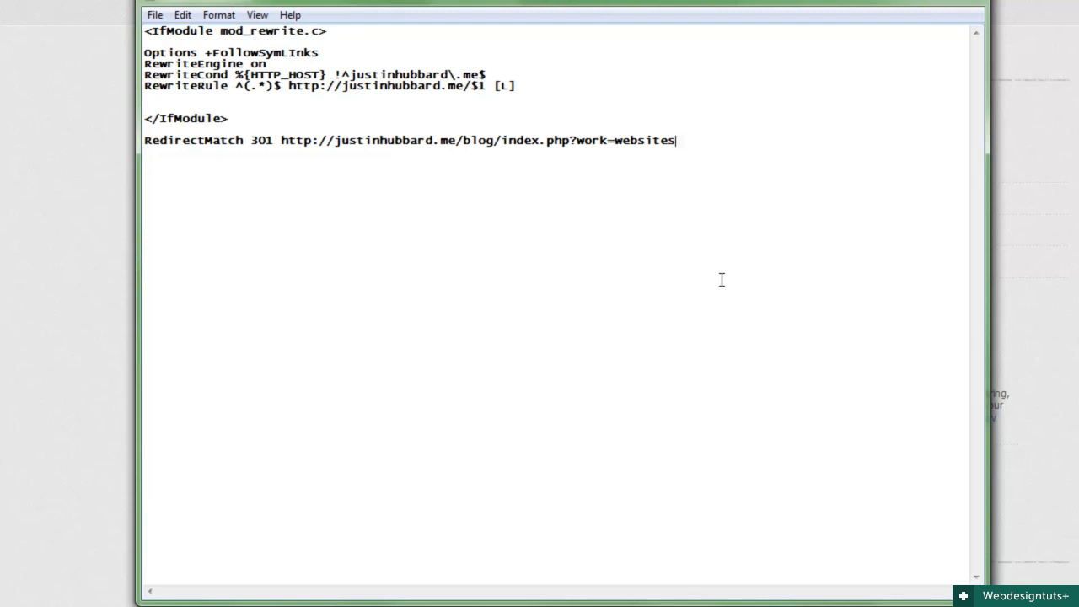
{"action": "type", "text": "(.*) http"}
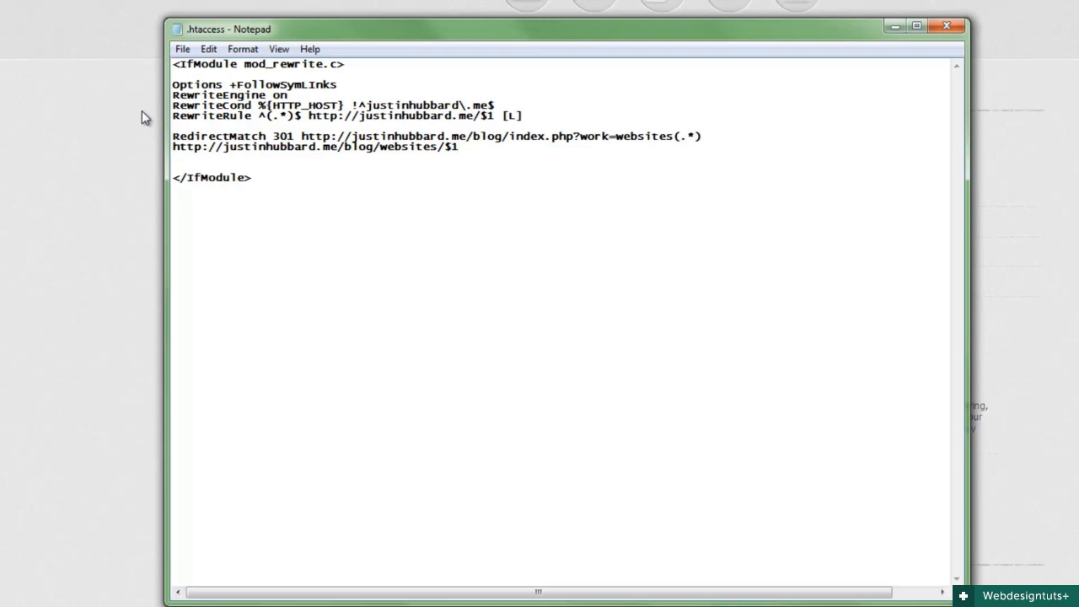
Start Save As, switch the type to All Files, then cancel back to the document.
{"action": "left_click", "coordinate": [459, 149]}
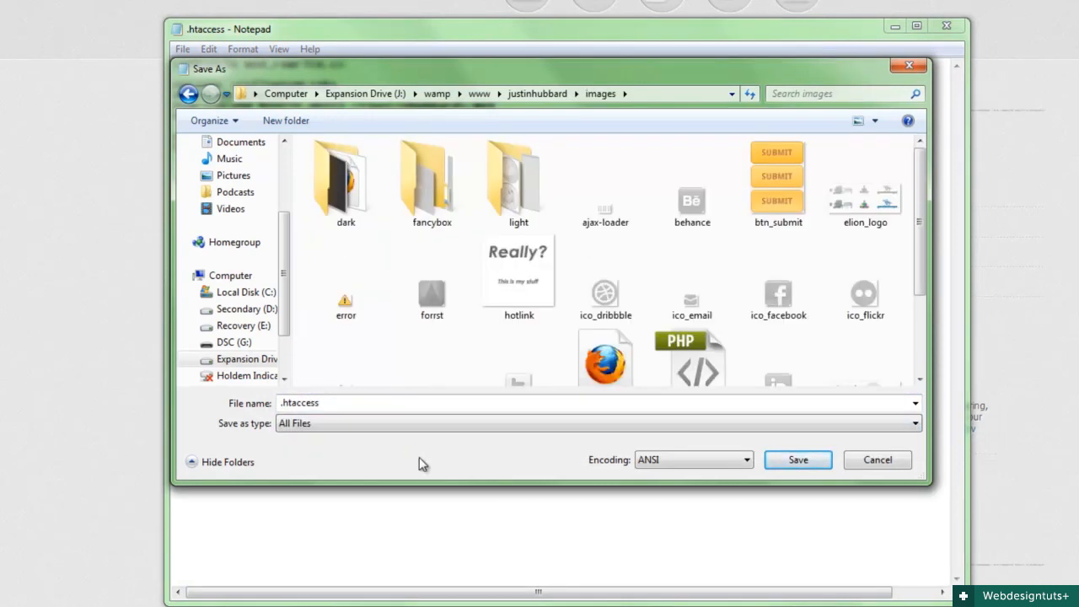
{"action": "left_click", "coordinate": [798, 459]}
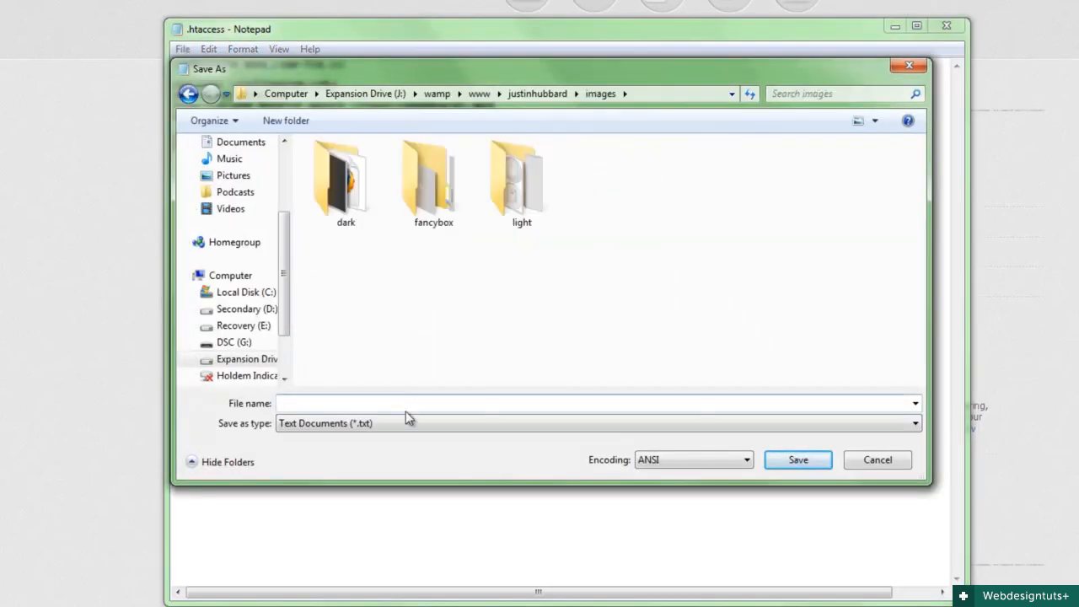
{"action": "left_click", "coordinate": [604, 287]}
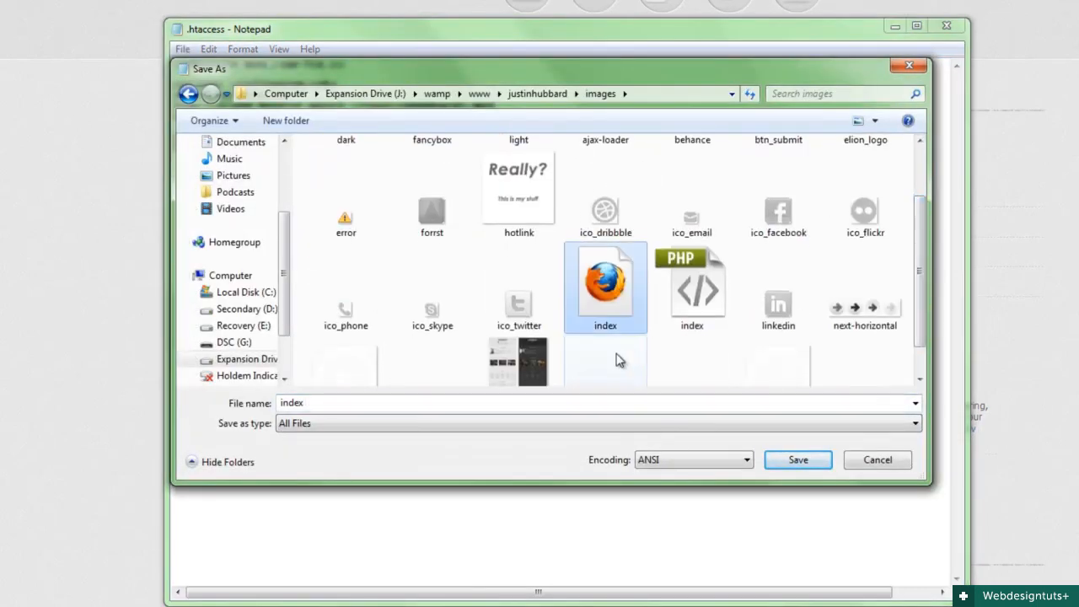
{"action": "left_click", "coordinate": [796, 459]}
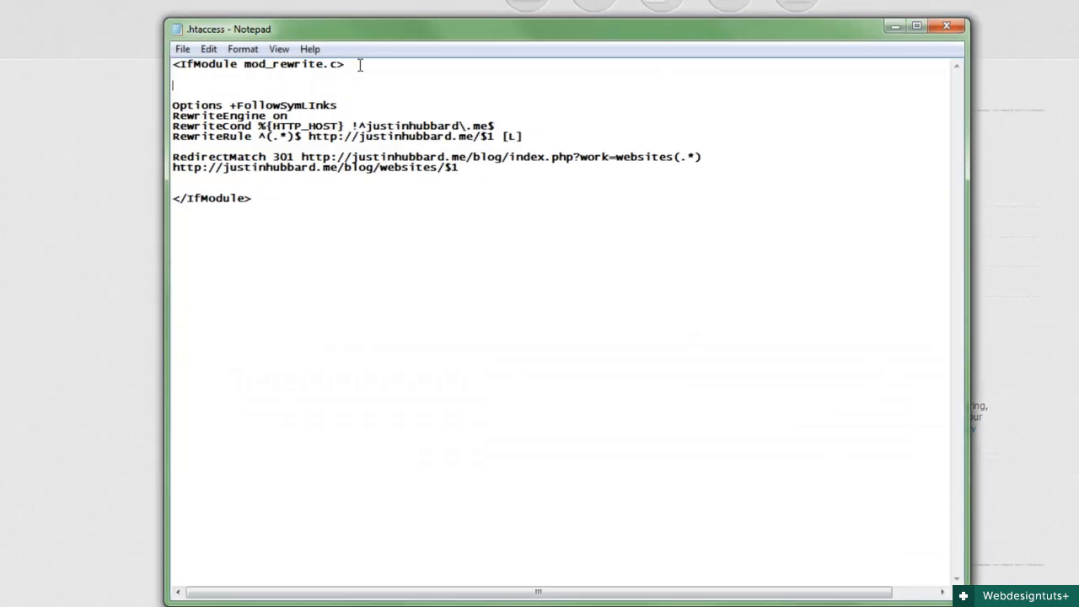
Add an Options All -indexes line inside the block and begin a #gz comment below.
{"action": "type", "text": "Options All -index"}
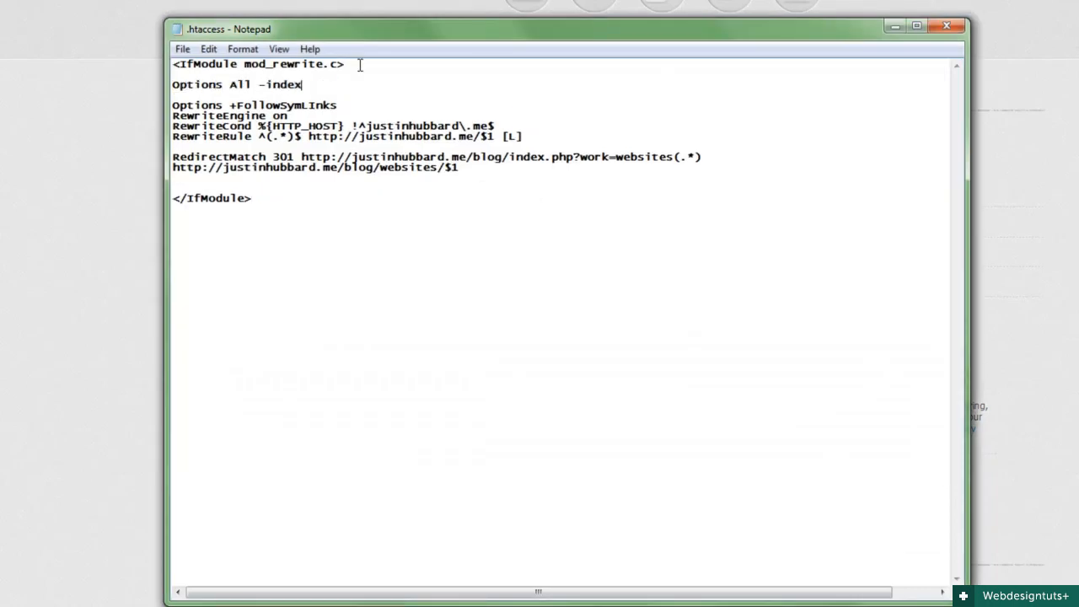
{"action": "type", "text": "es"}
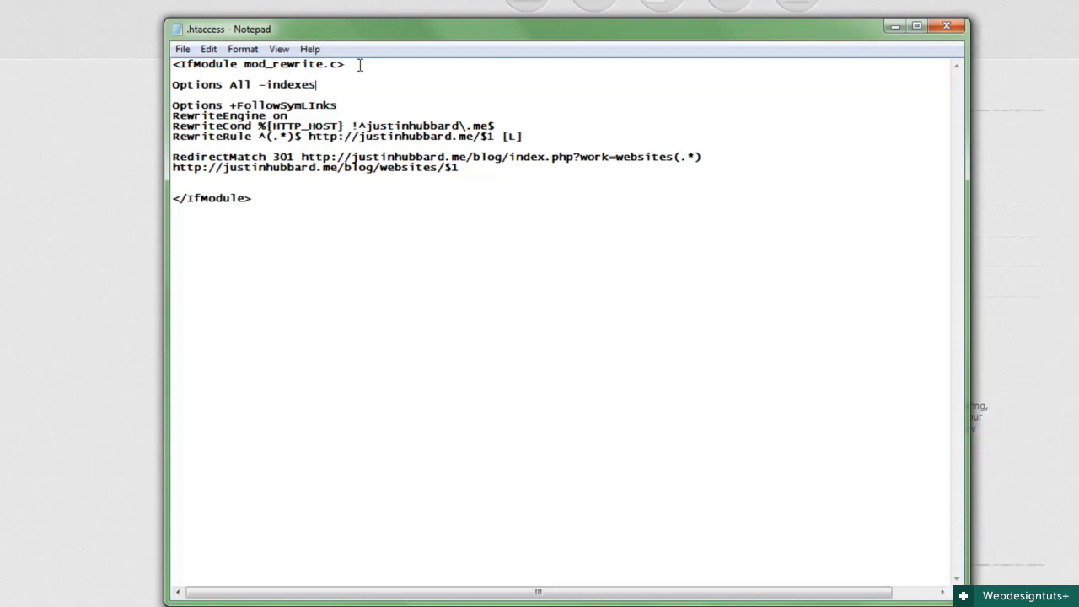
{"action": "type", "text": "#gz"}
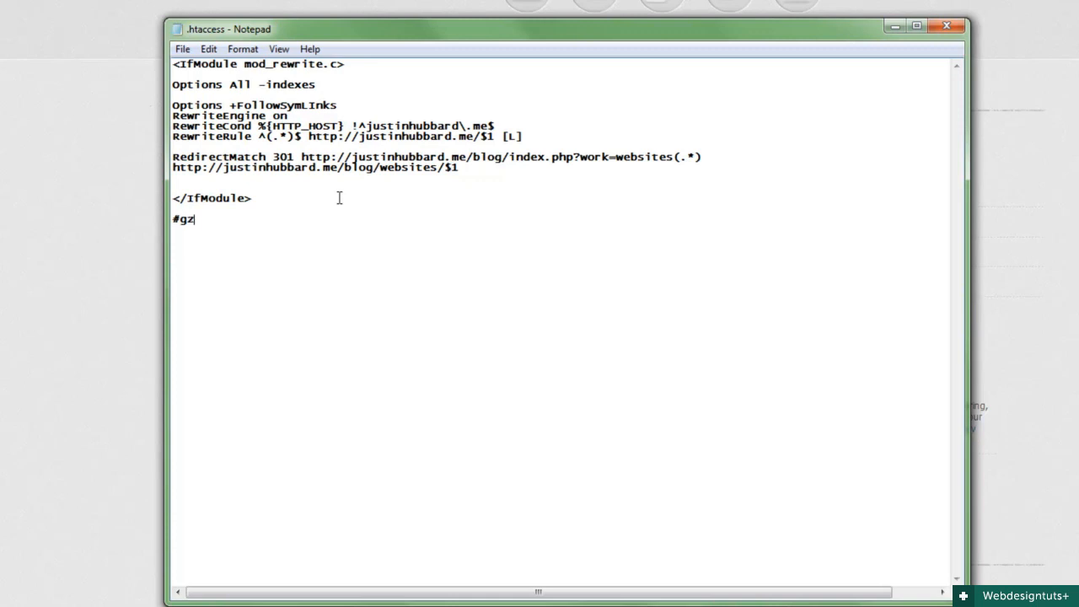
Write #gzip enable, <ifModule mod_gzip.c>, mod_gzip_on Yes and mod_gzip_dechunk Yes.
{"action": "type", "text": "ip enable"}
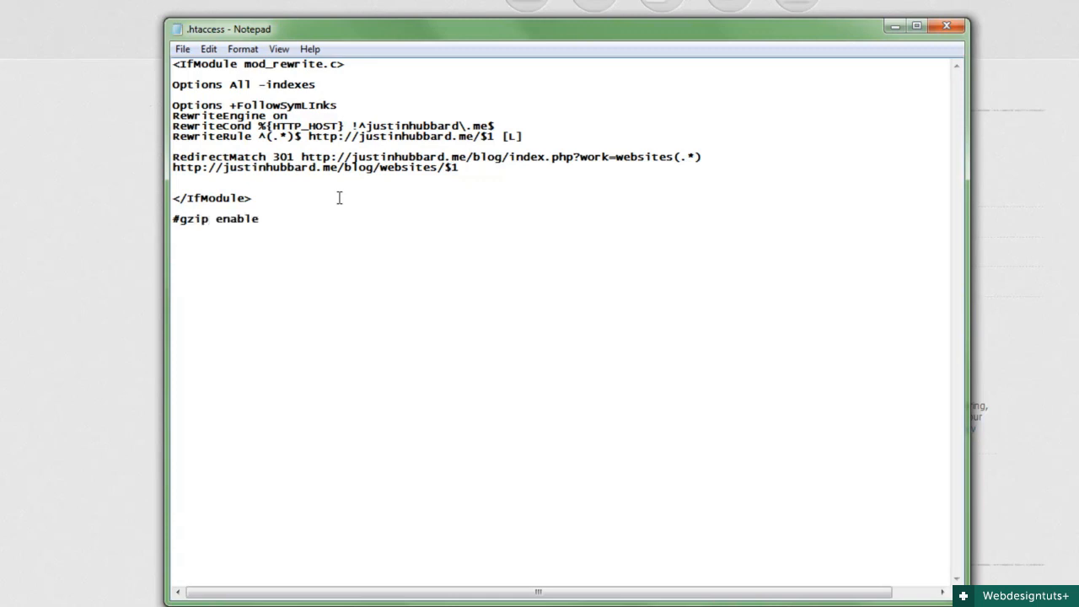
{"action": "type", "text": "<ifModule mod_gzip.c>"}
{"action": "type", "text": "</if"}
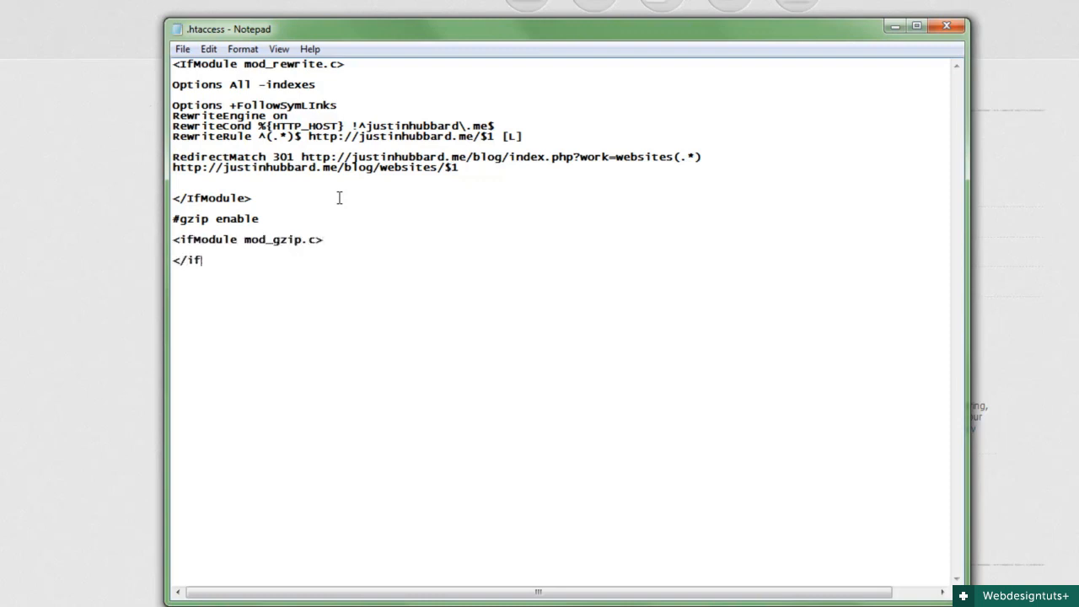
{"action": "type", "text": "mode_gzip_on"}
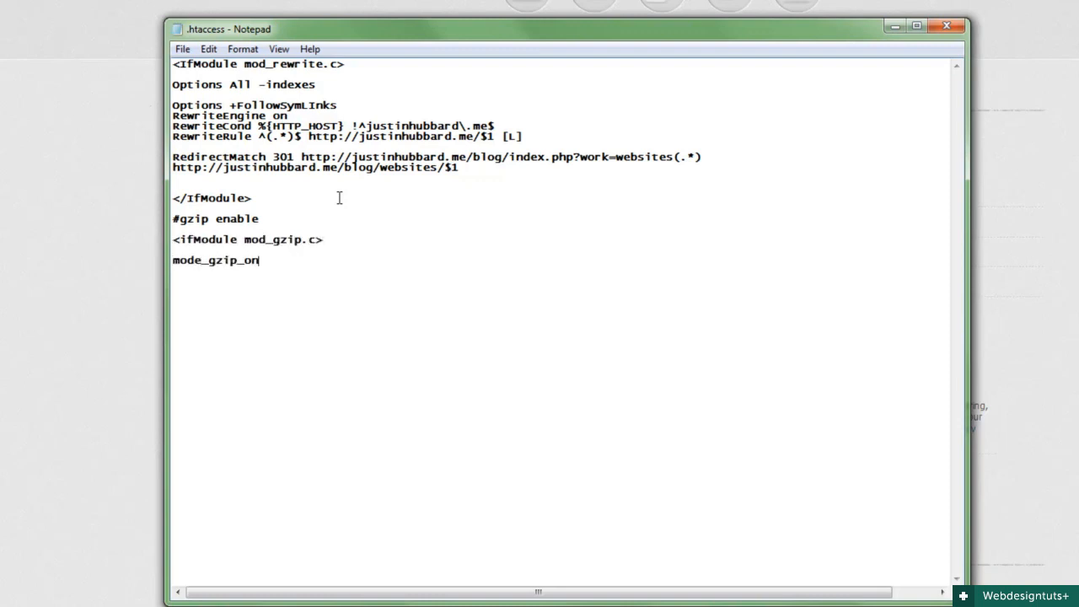
{"action": "type", "text": "Yes"}
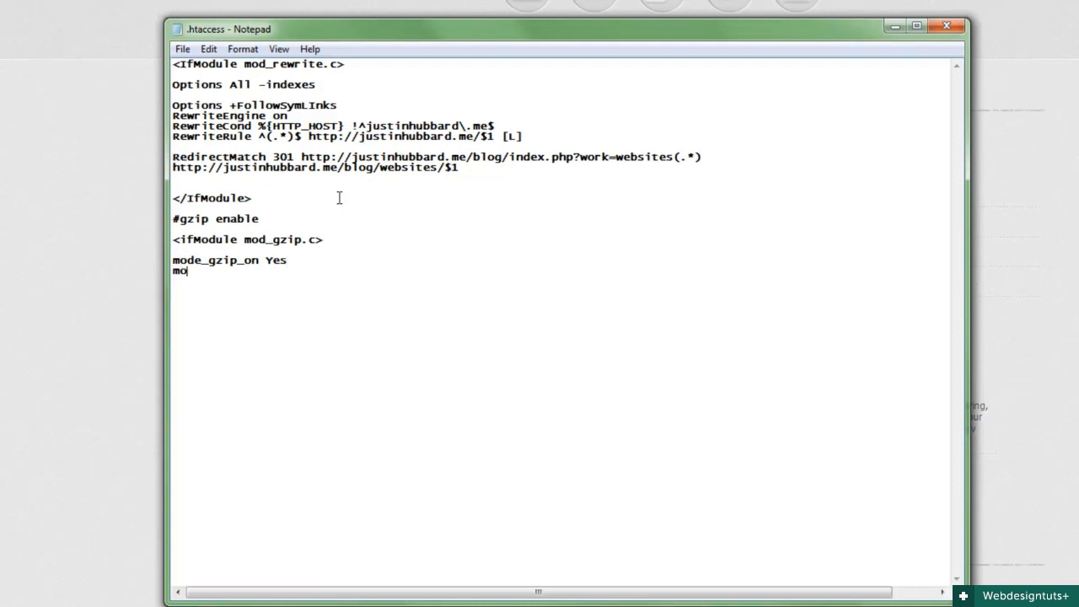
{"action": "type", "text": "d_gzip_dechunk_"}
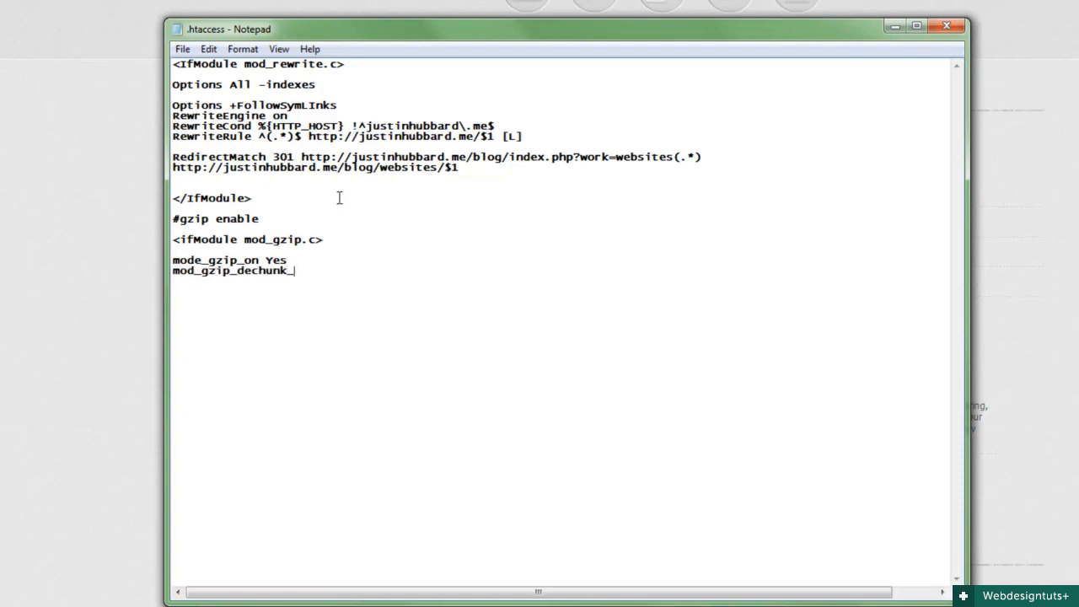
{"action": "type", "text": "Yes"}
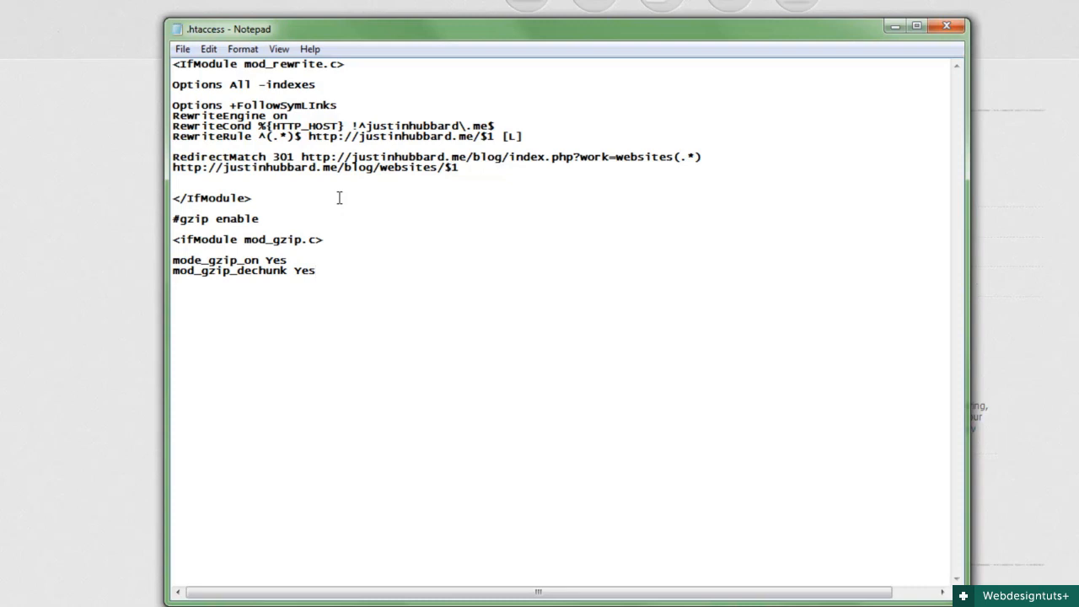
Add include rules for file \.(html?|txt|css|js|php|pl)$, handler ^cgi-script$ and mime x-javascript.
{"action": "type", "text": "mod_gzip_item_include file"}
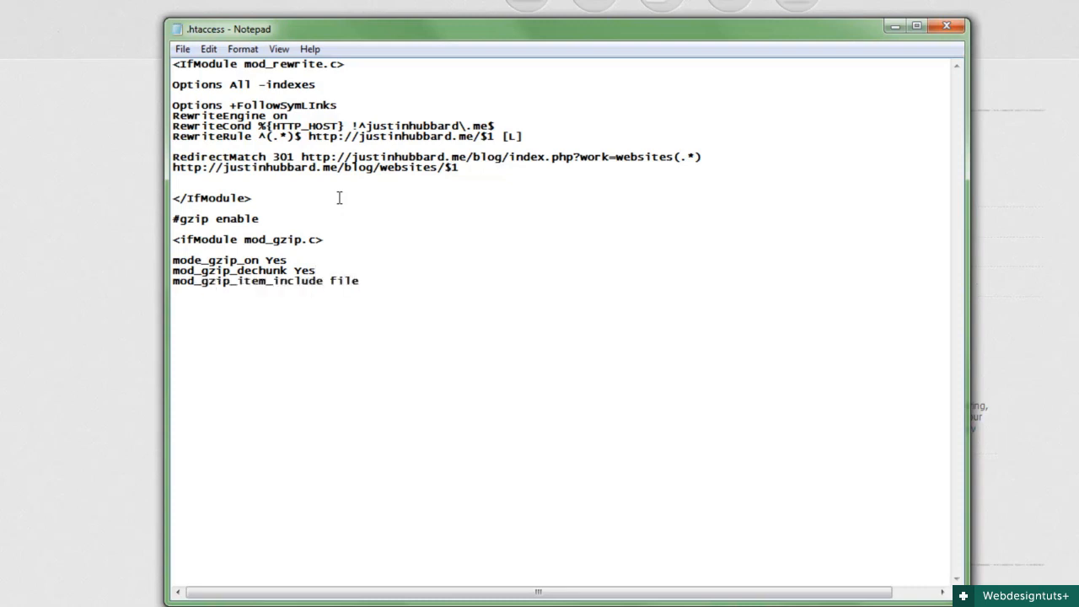
{"action": "type", "text": "\\.(html? |txt"}
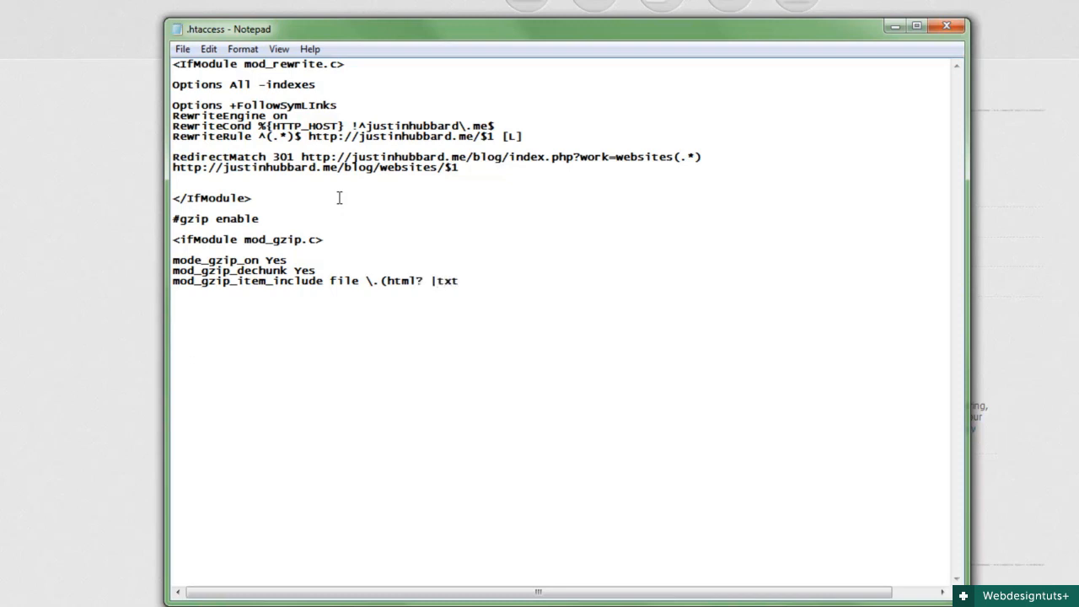
{"action": "type", "text": "css|js|php|pl)$"}
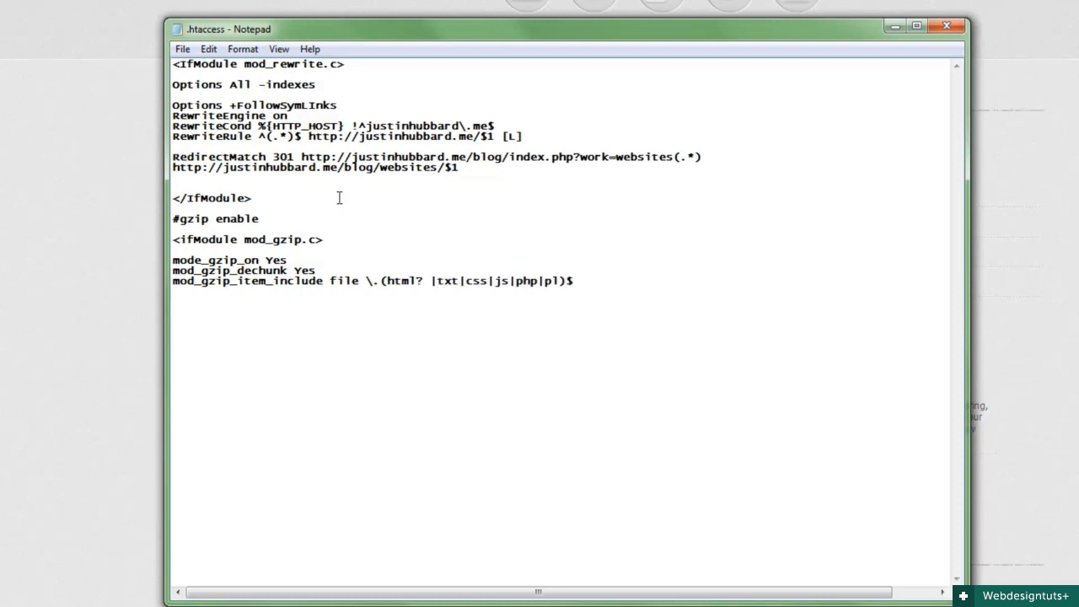
{"action": "type", "text": "mod_gzip_item_include"}
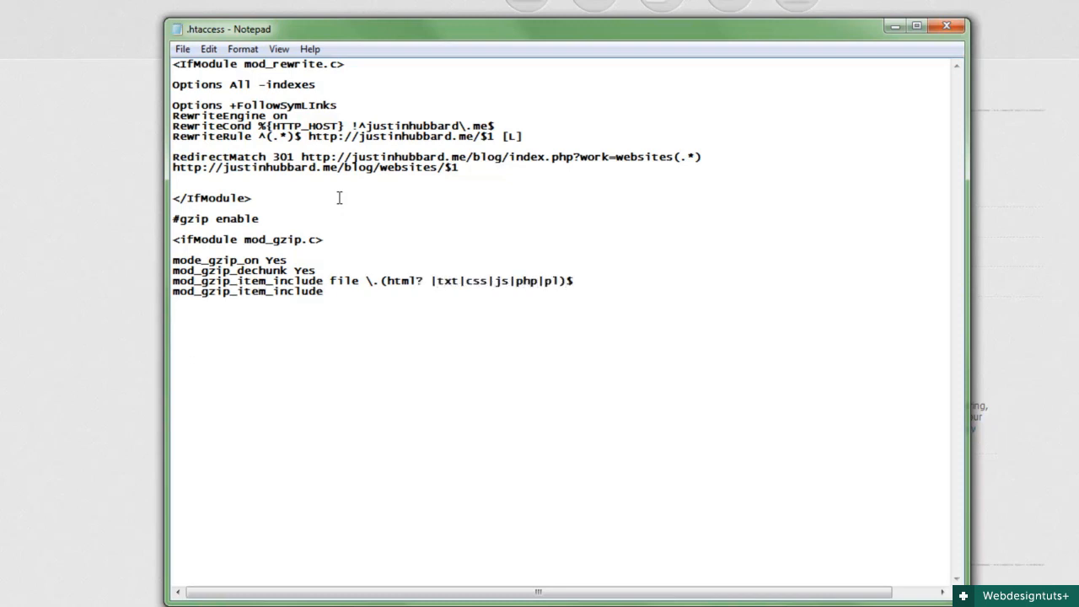
{"action": "type", "text": "handler ^cgi-scirpt$"}
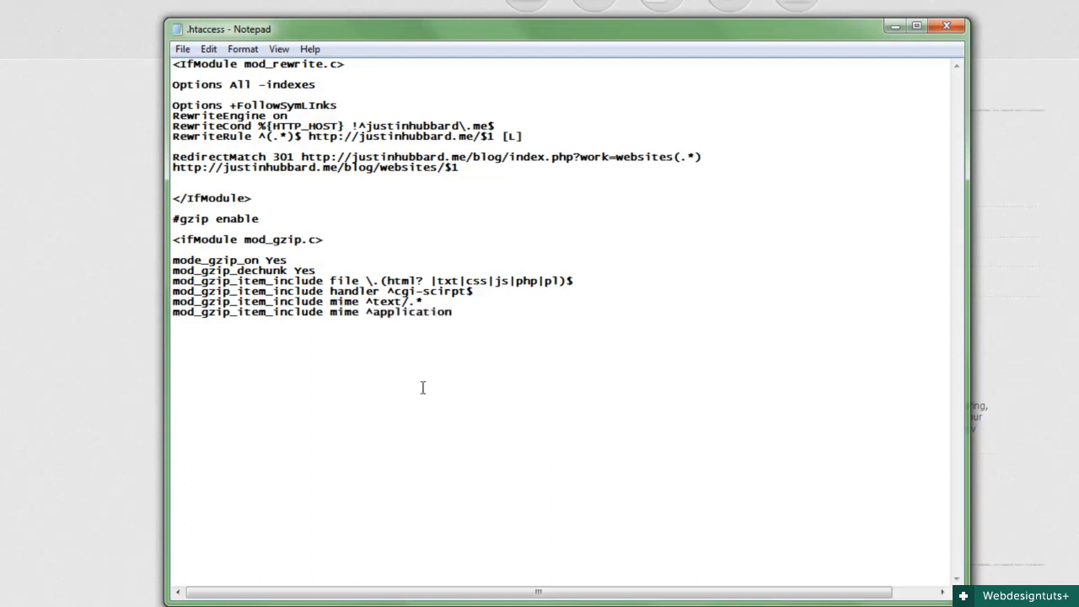
{"action": "type", "text": "/x-javascript.*"}
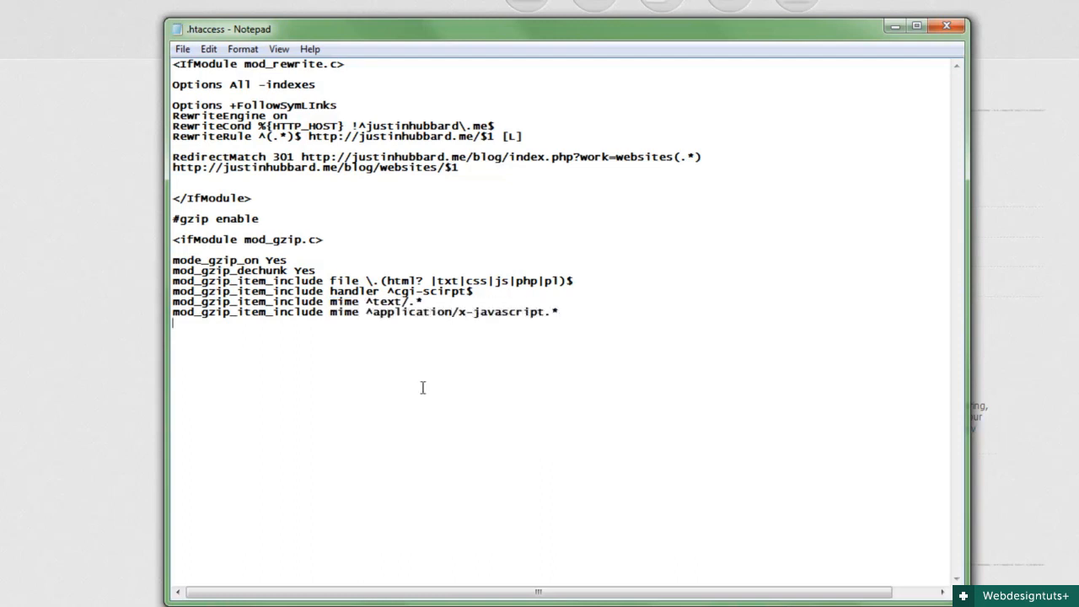
Add excludes for mime ^image/ and rspheader Content-Encoding gzip, then close with </ifModule>.
{"action": "type", "text": "mod_gzip_item_exclude mime ^image/.*"}
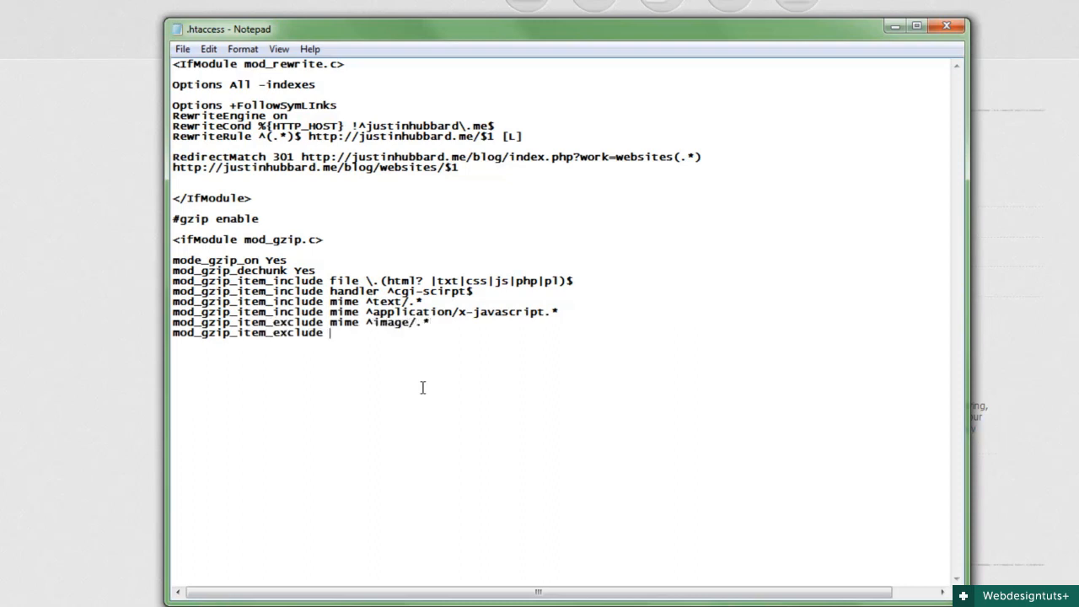
{"action": "type", "text": "rspheader ^Content-Encoding:"}
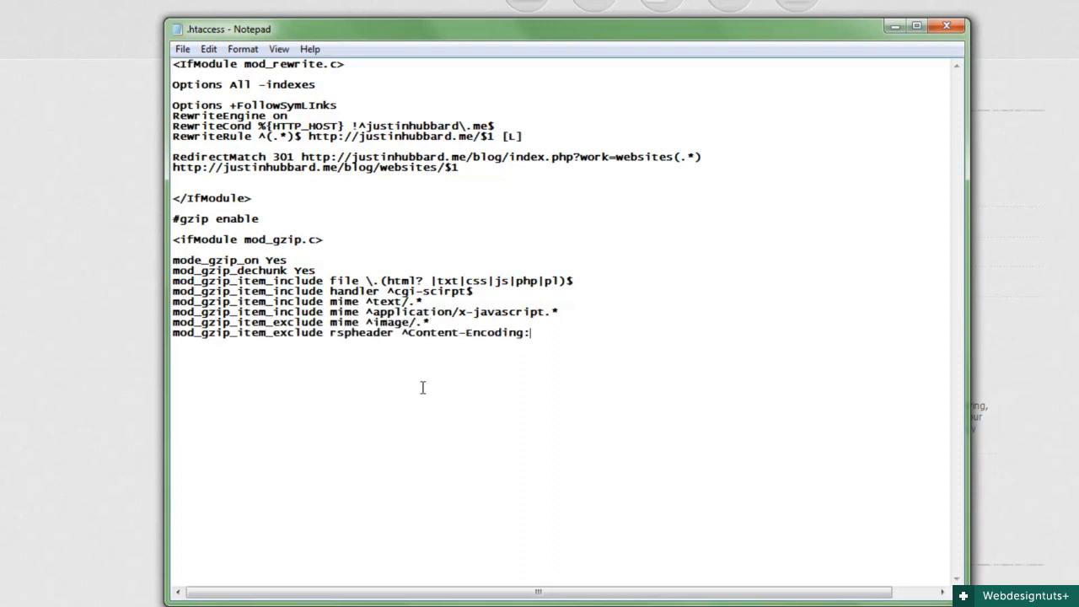
{"action": "type", "text": ".*gzip.*"}
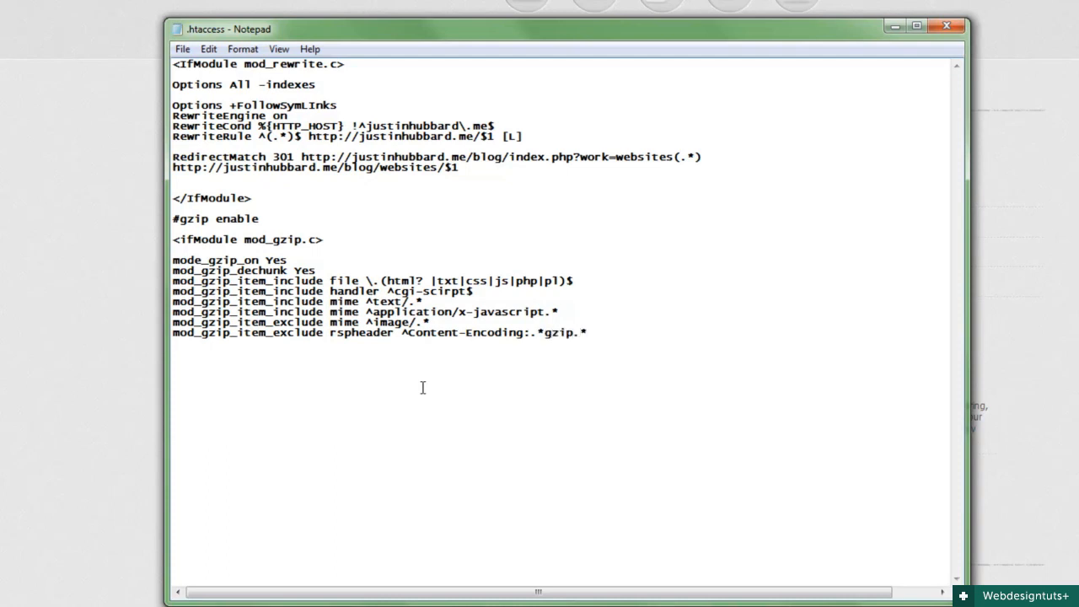
{"action": "type", "text": "</ifModule>"}
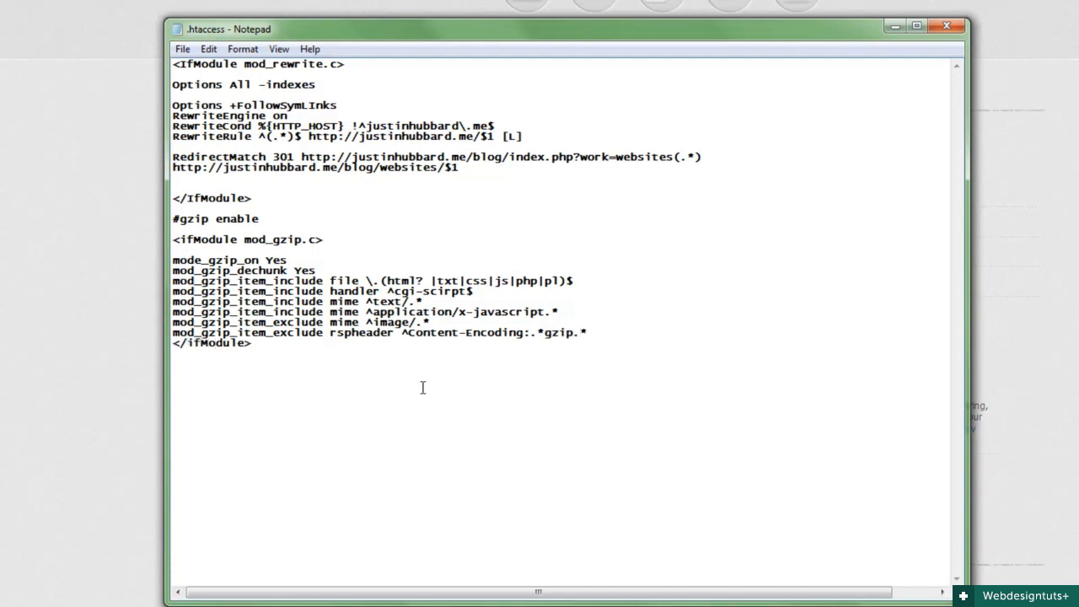